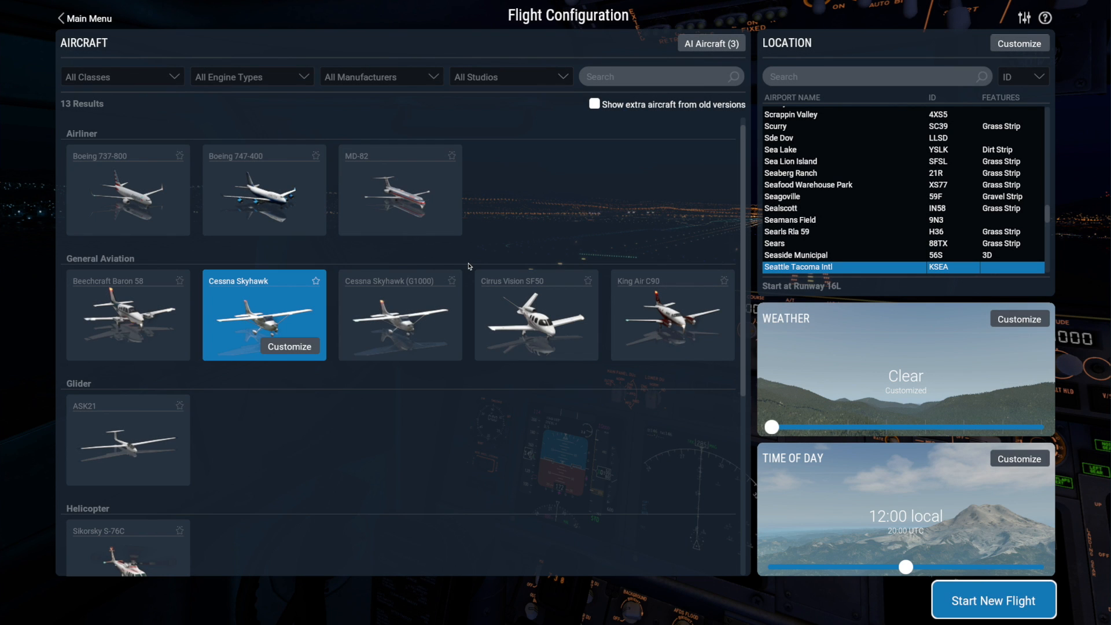
mouse_move(561, 220)
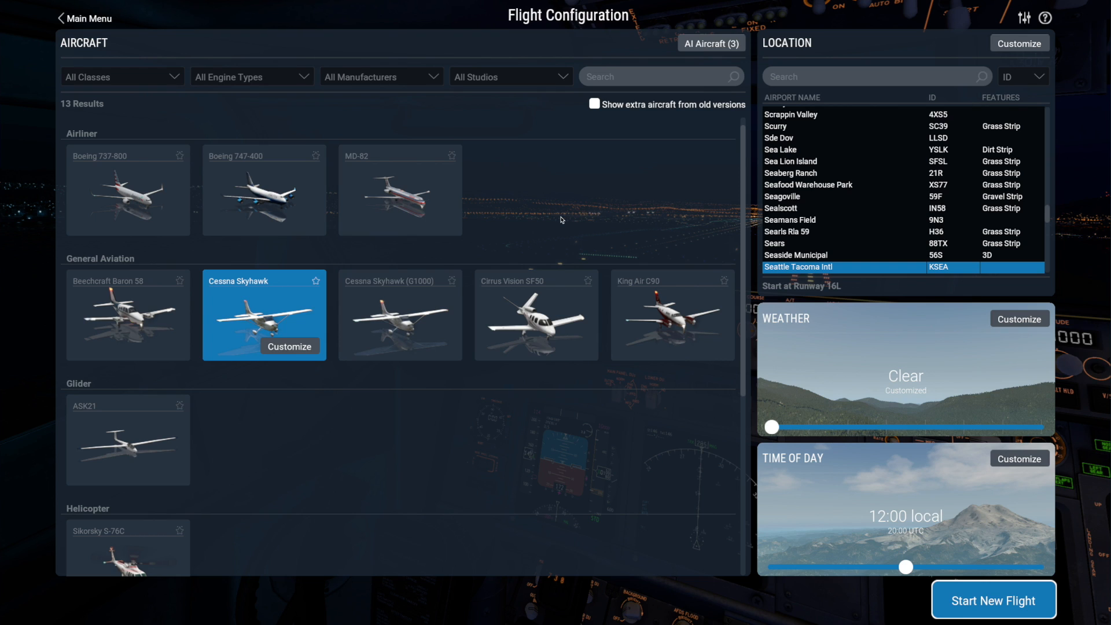
mouse_move(719, 193)
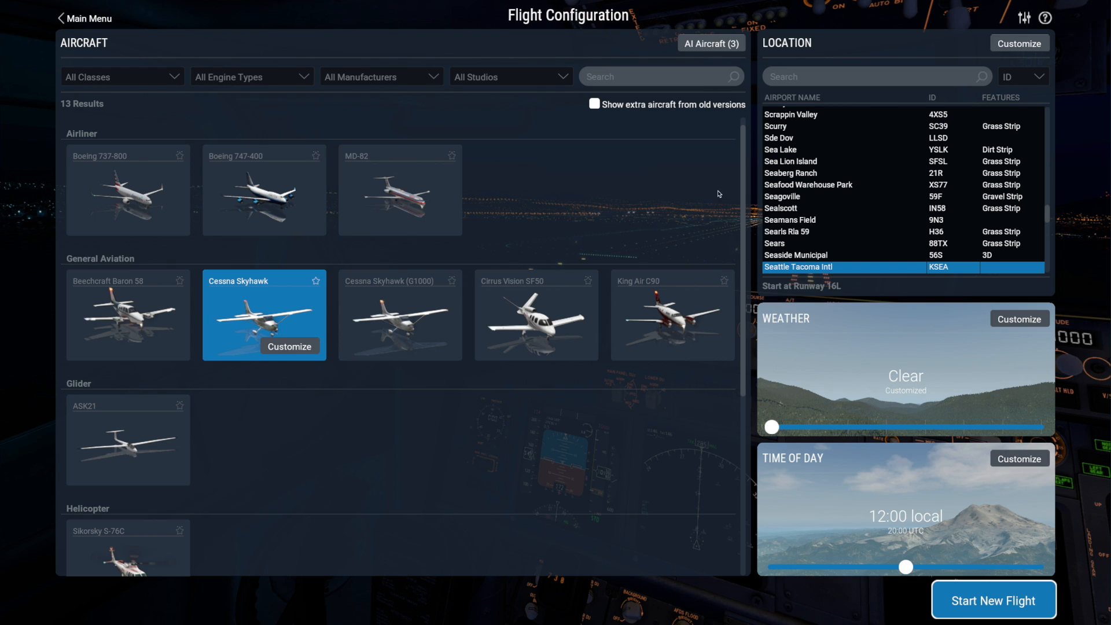
mouse_move(712, 52)
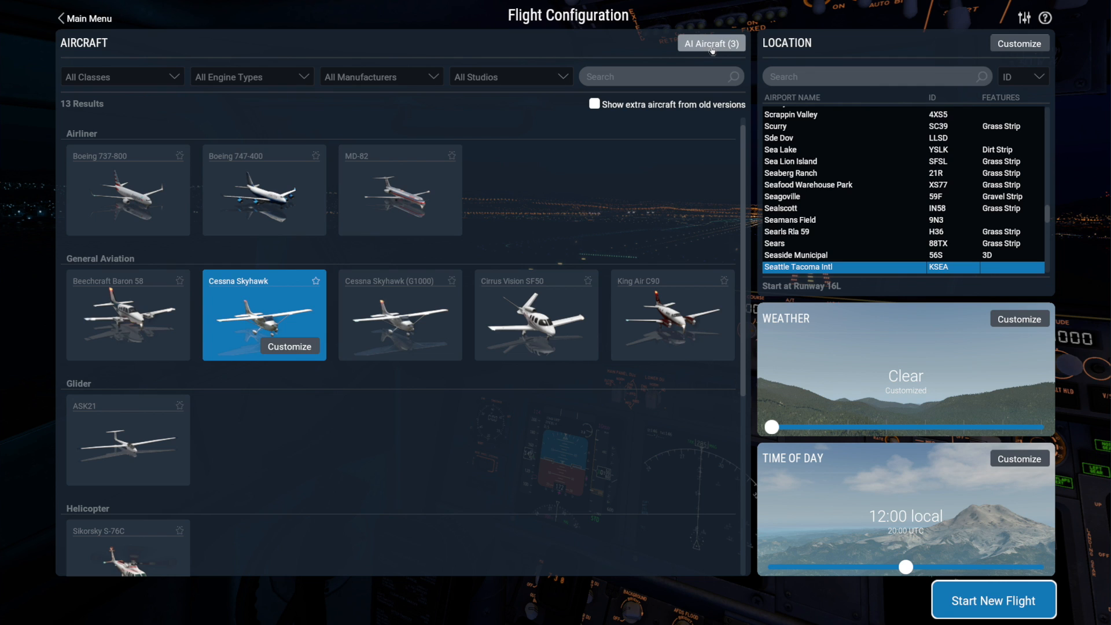
Step: Add a second Boeing 747-400, a Cessna Skyhawk (Floats) and an MD-82 to the AI aircraft list
left_click(711, 43)
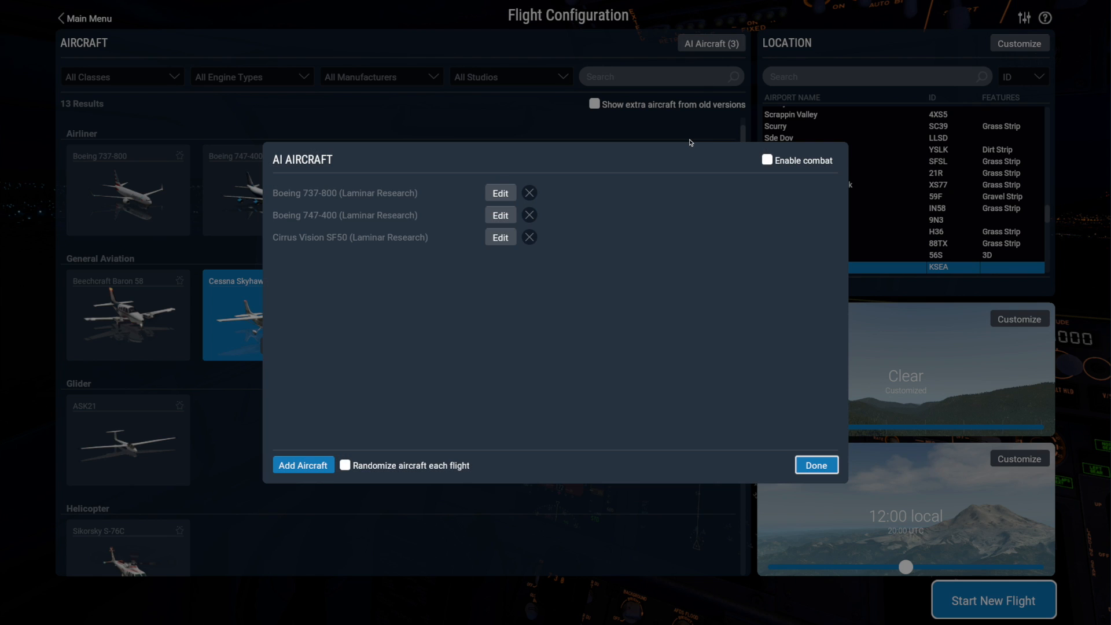
mouse_move(540, 319)
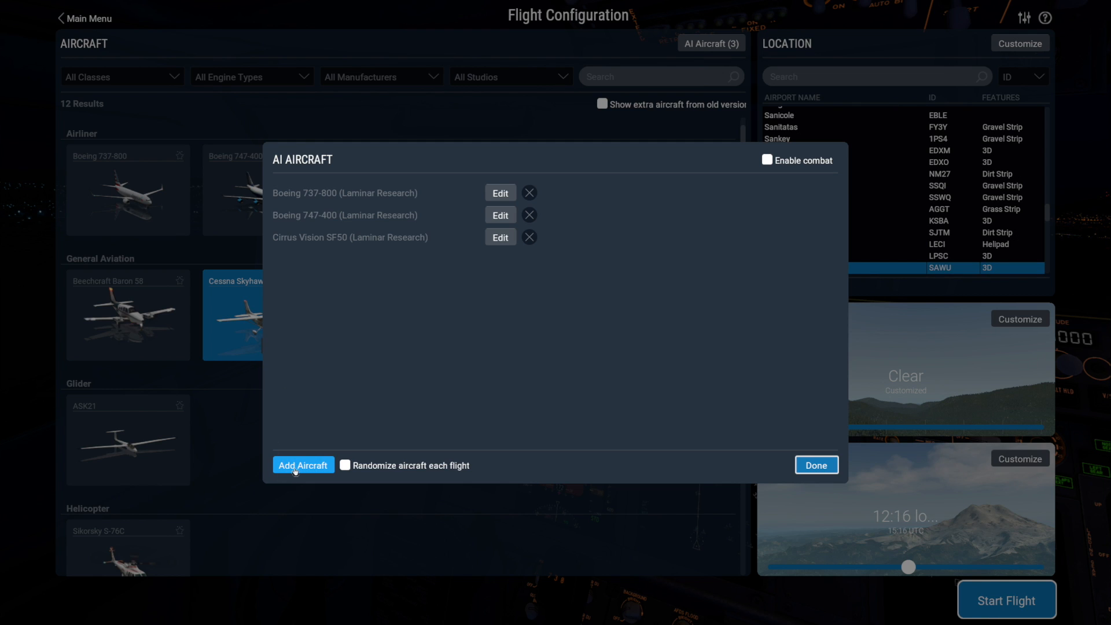
left_click(303, 465)
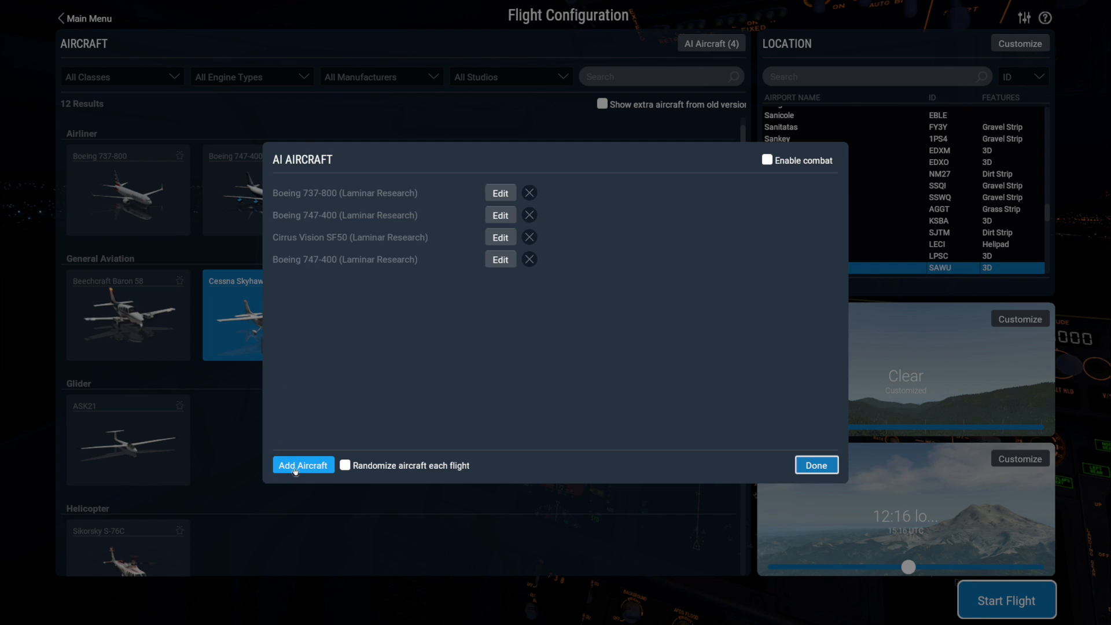
left_click(303, 465)
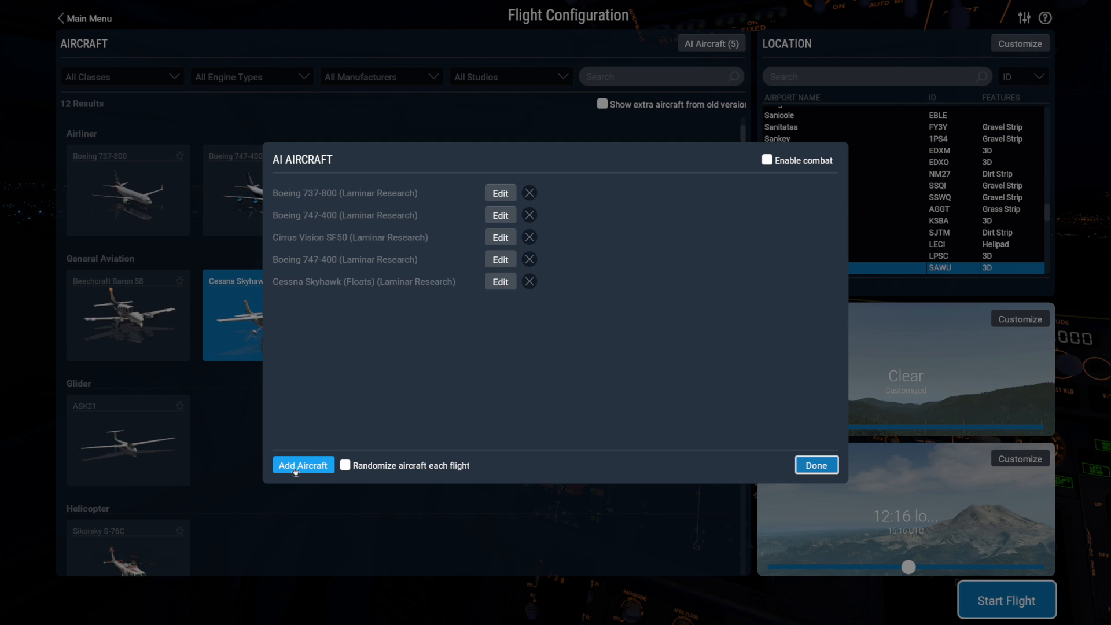
left_click(304, 466)
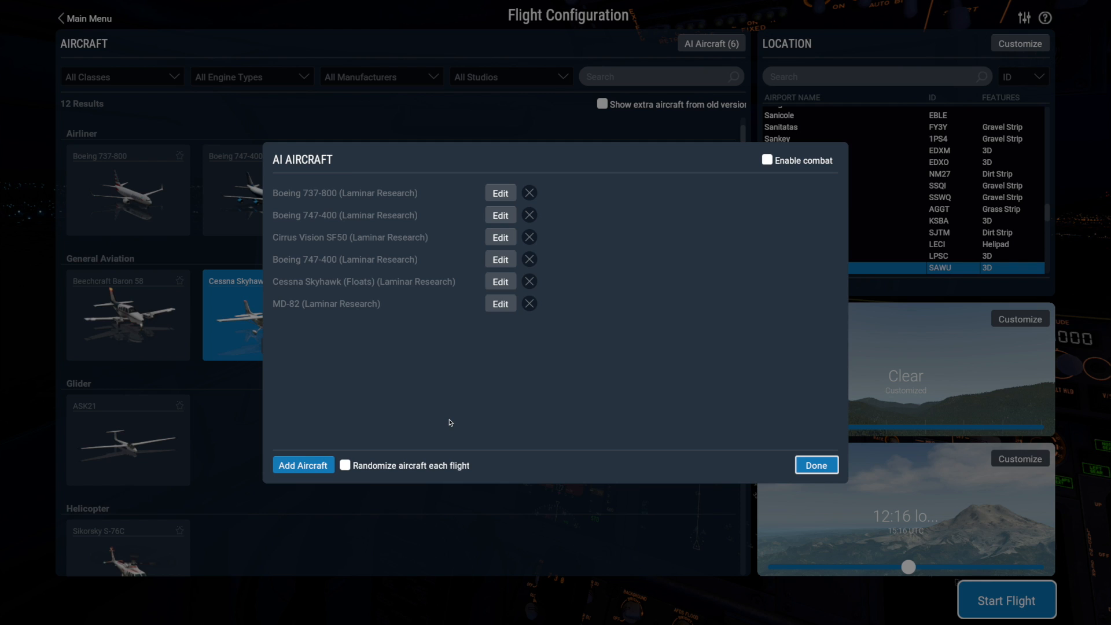
Step: Remove the MD-82, Skyhawk (Floats) and extra 747-400, leaving the original three AI aircraft
left_click(529, 303)
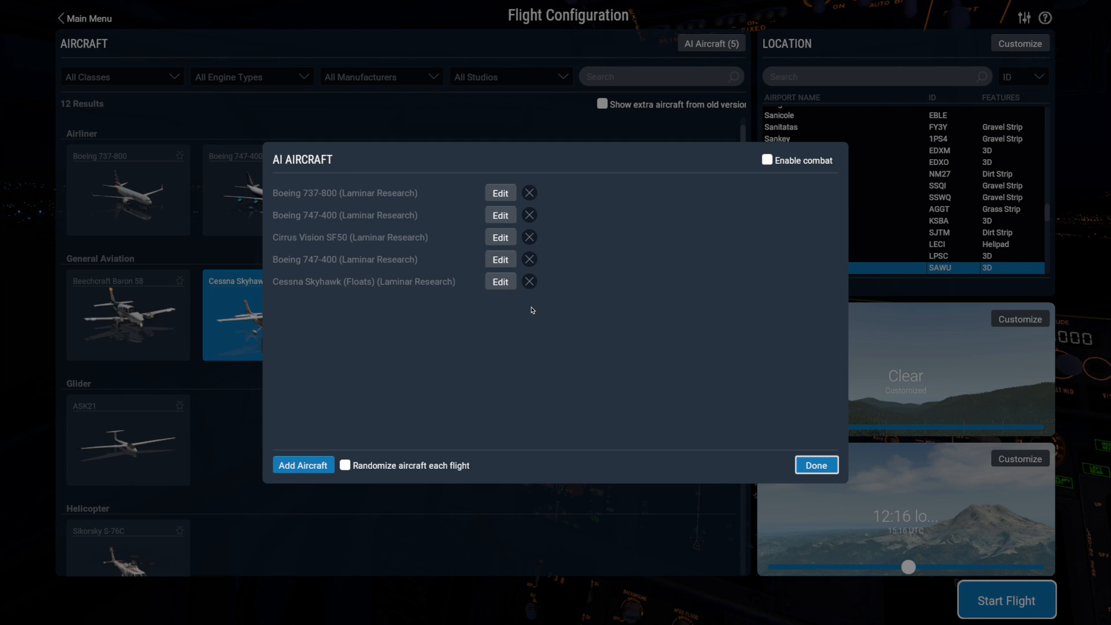
left_click(529, 281)
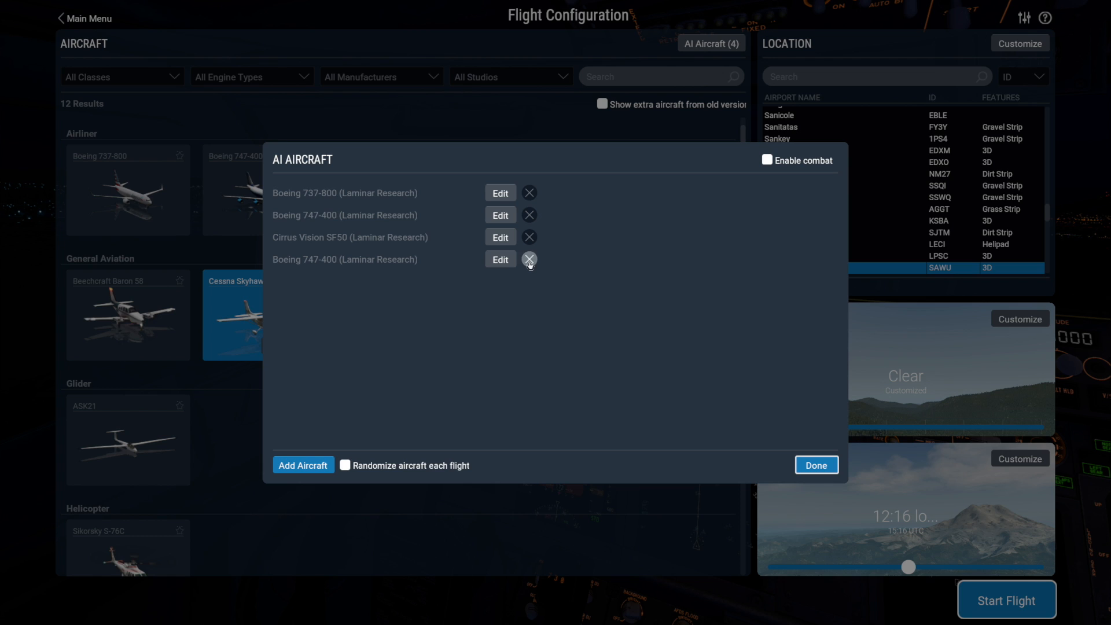
left_click(529, 259)
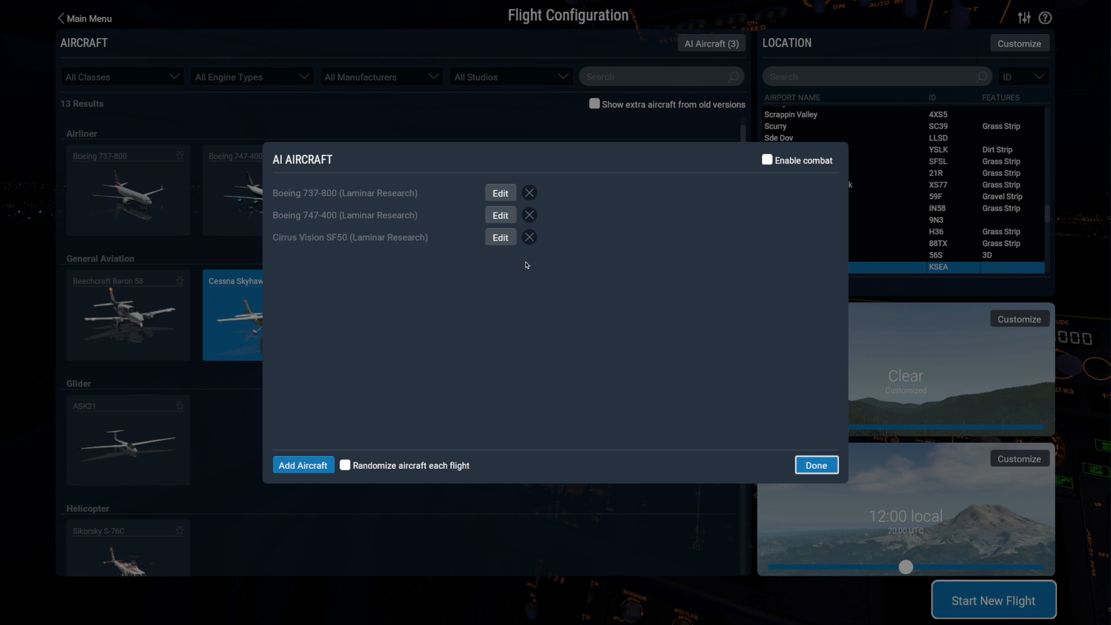
mouse_move(337, 430)
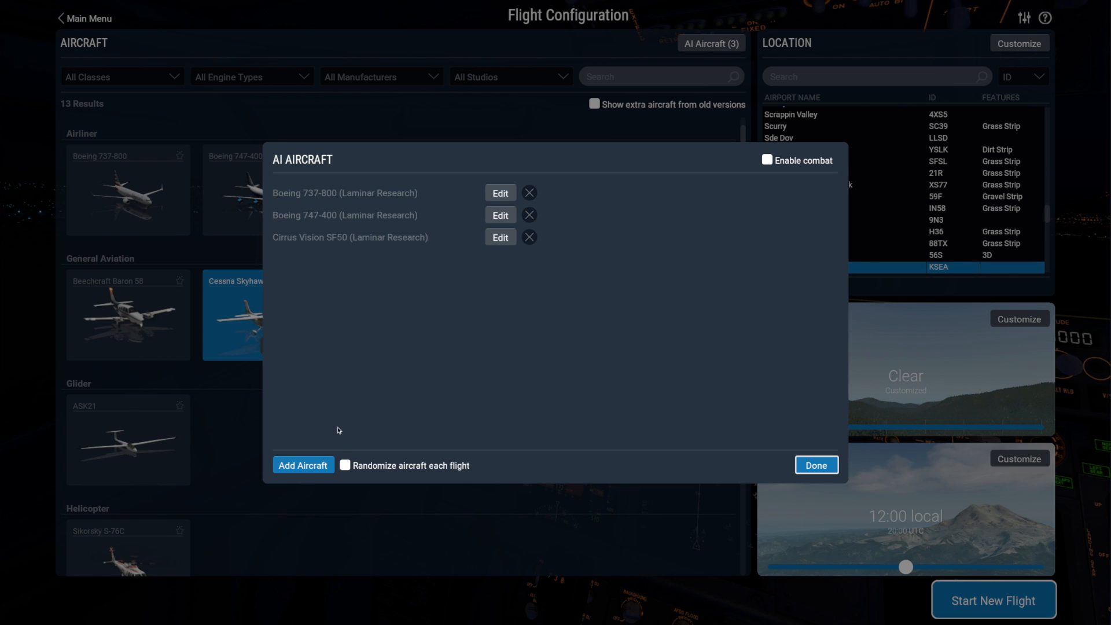
left_click(345, 466)
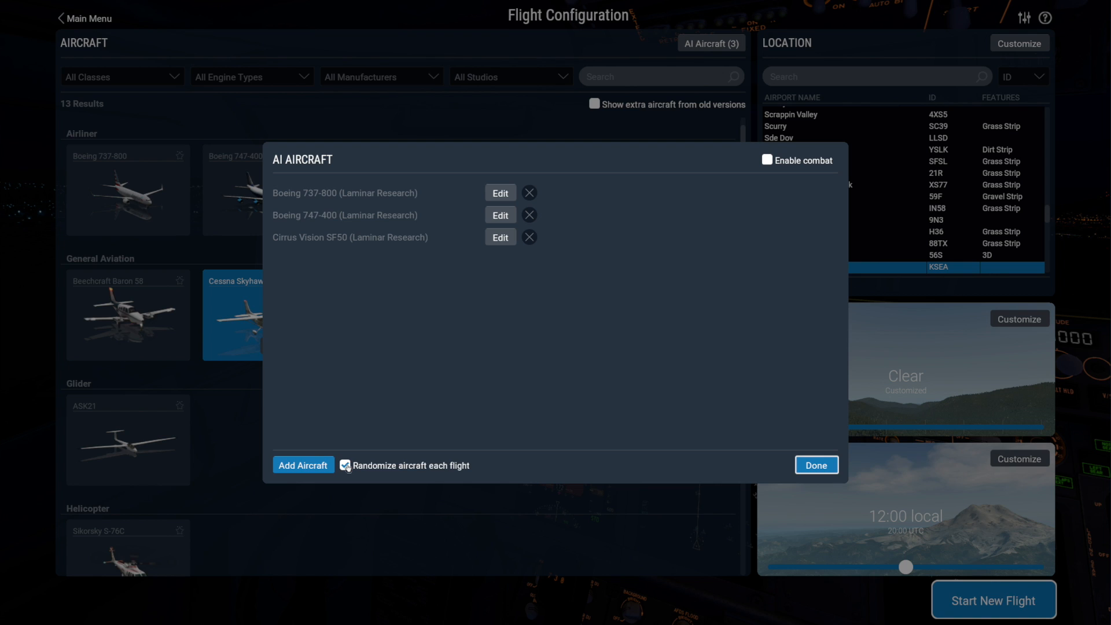
left_click(345, 465)
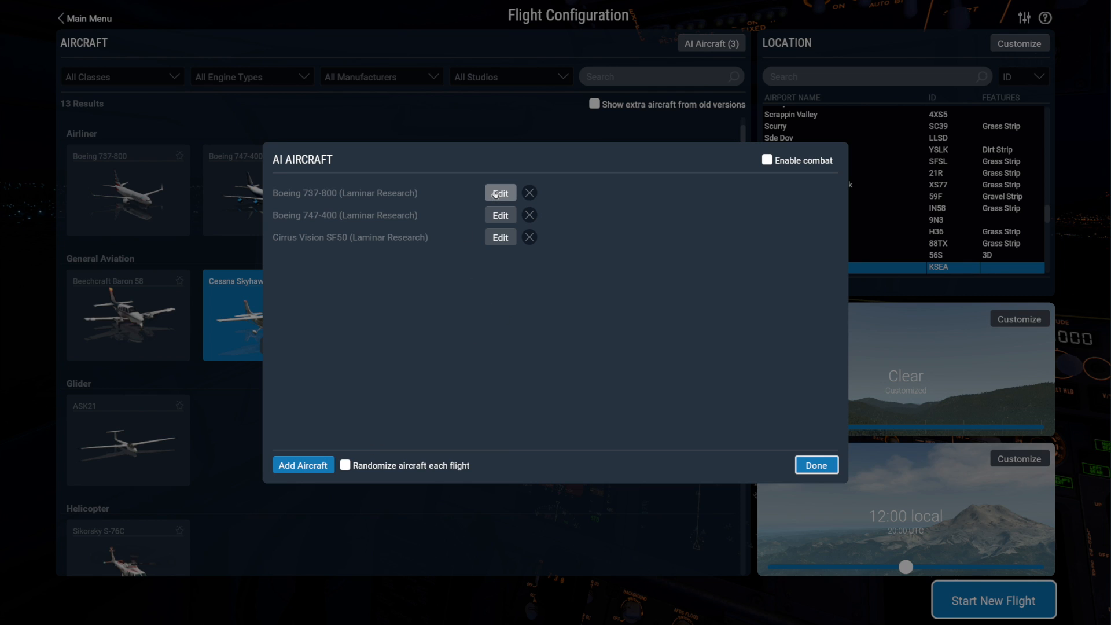
left_click(500, 193)
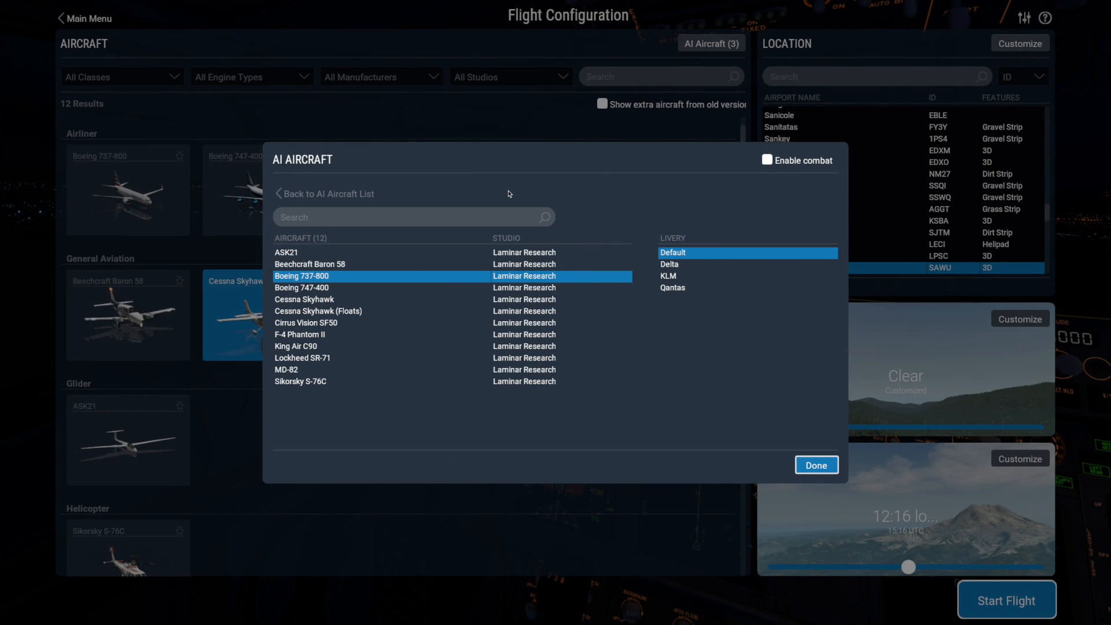
Step: Make the first AI slot a Cirrus Vision SF50 and the third a Cessna Skyhawk, then close the list
left_click(305, 323)
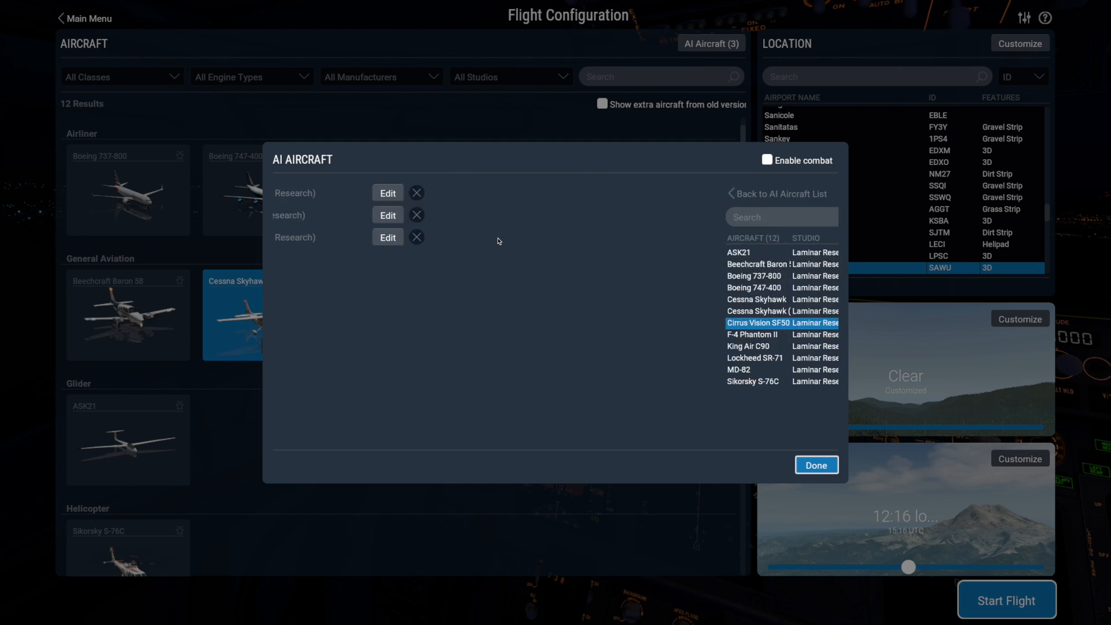
left_click(388, 193)
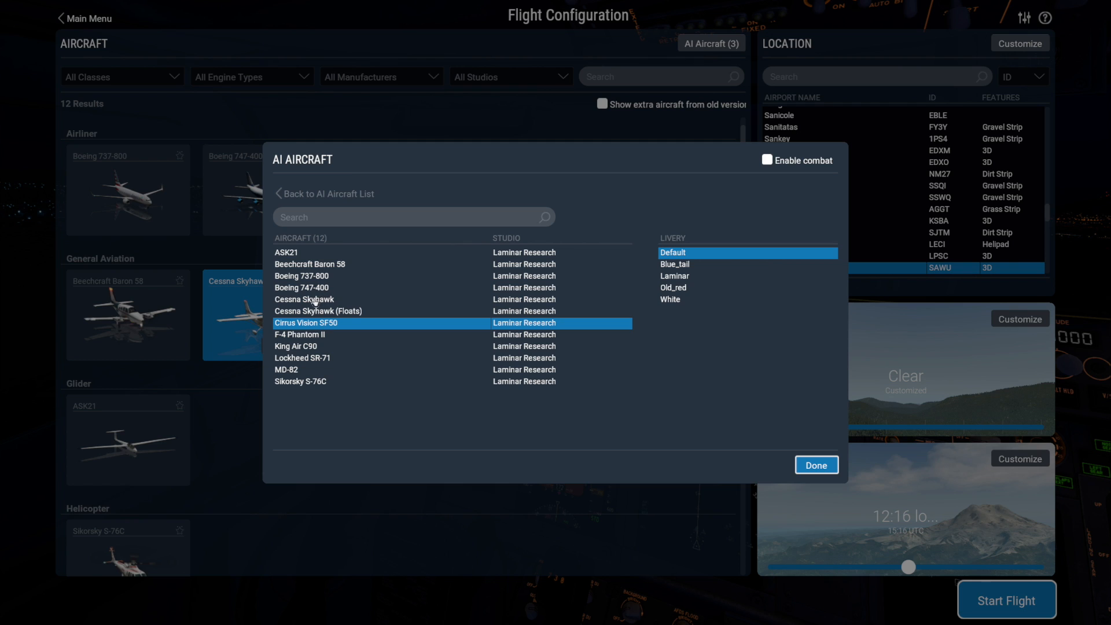
left_click(305, 298)
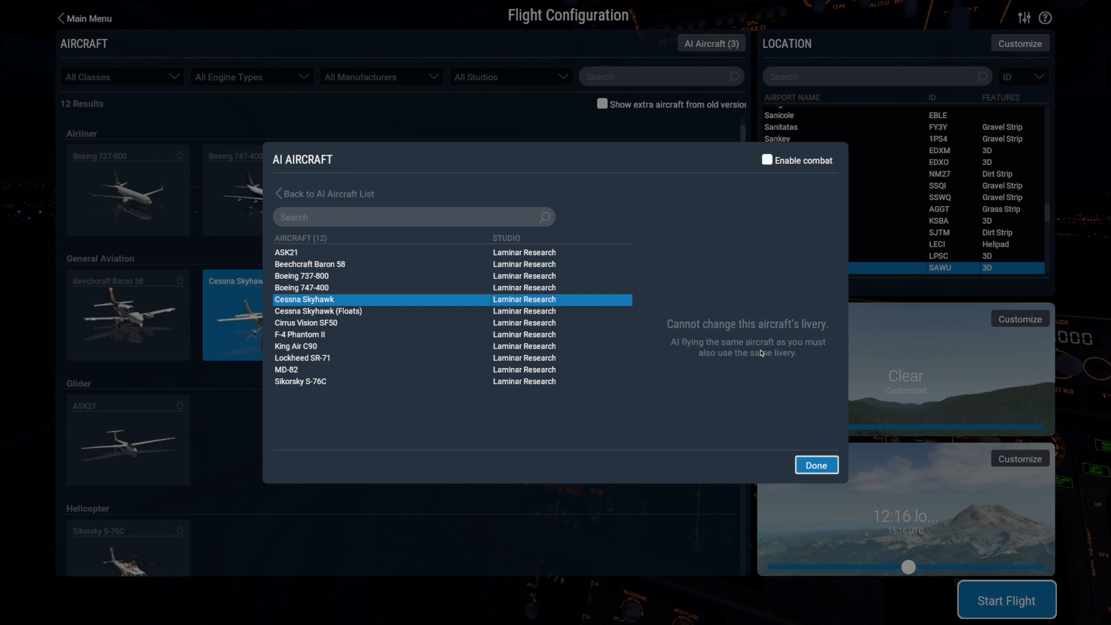
mouse_move(816, 465)
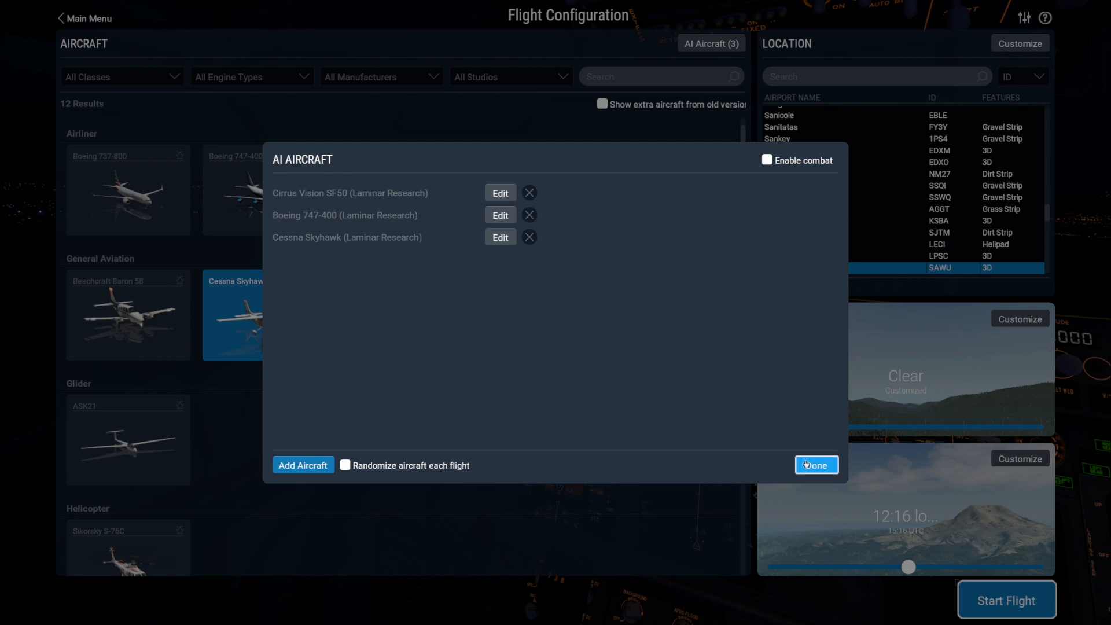
left_click(815, 465)
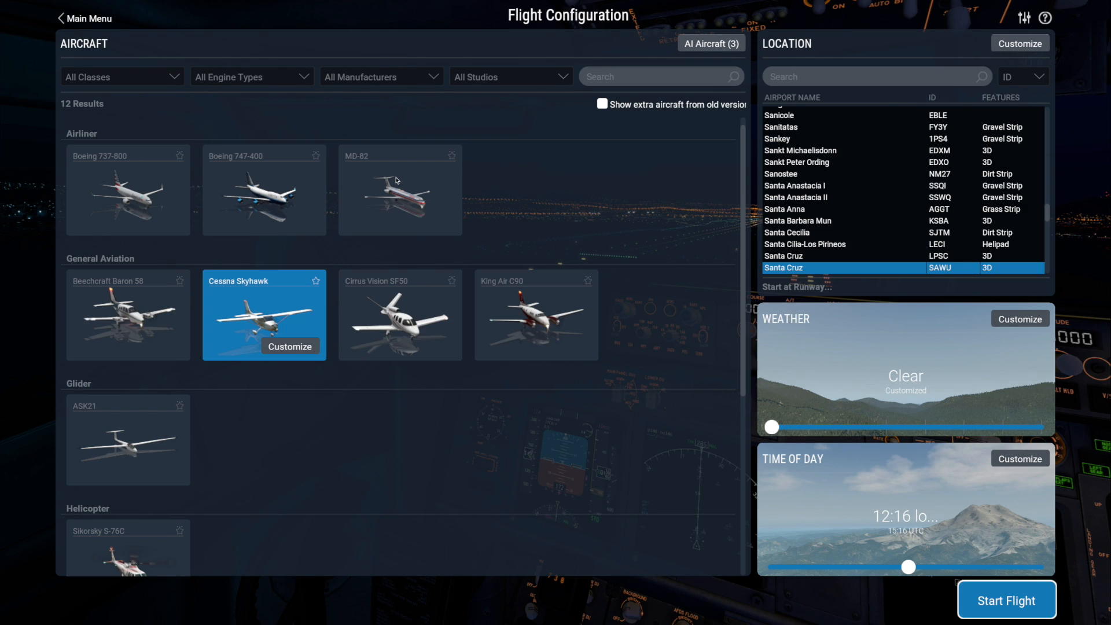
Step: In the AI Aircraft dialog, enable combat and set enemy skill level to Hard
left_click(711, 43)
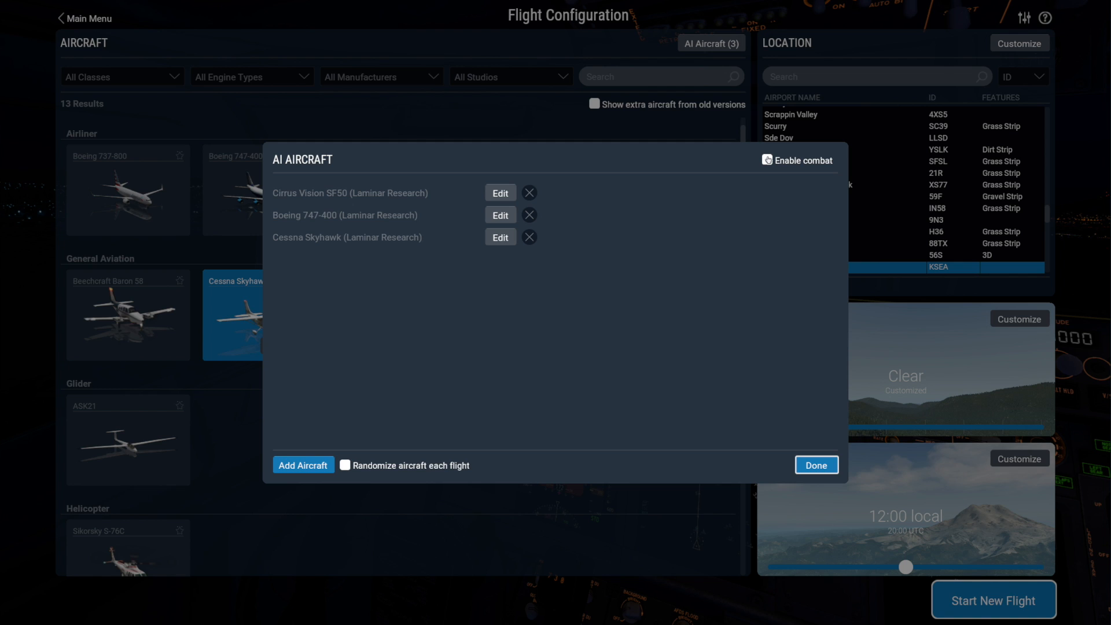
left_click(767, 162)
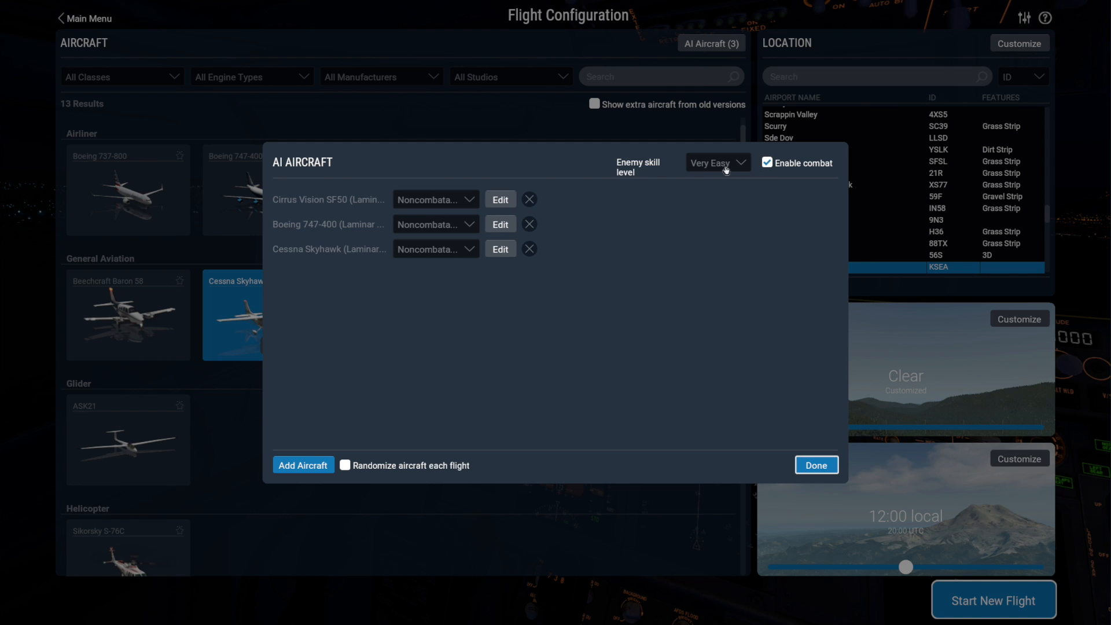
left_click(717, 162)
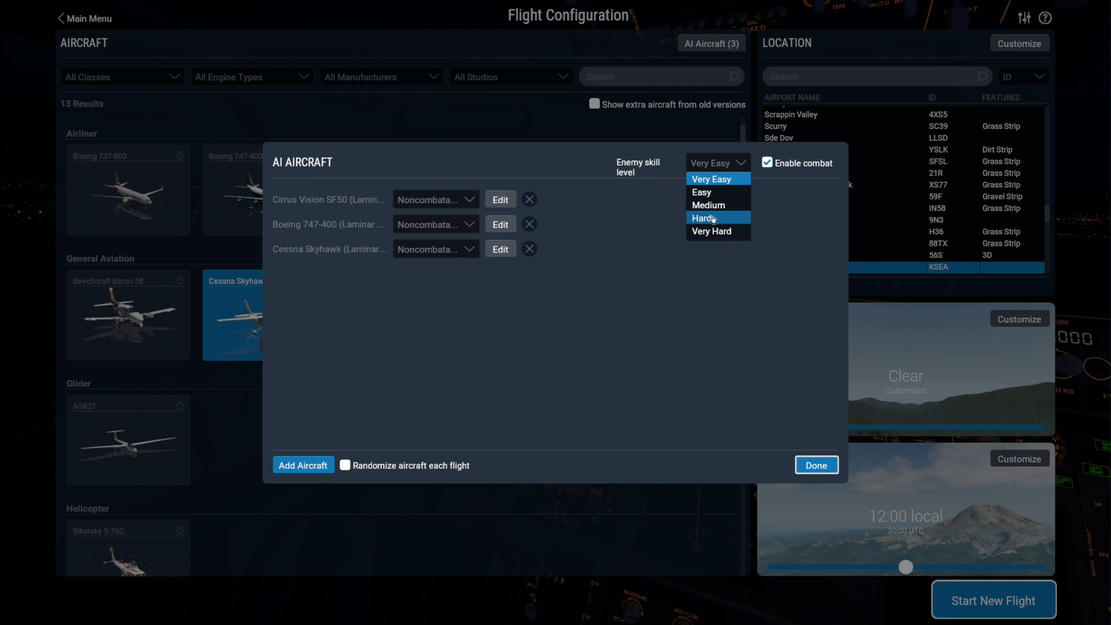
left_click(702, 218)
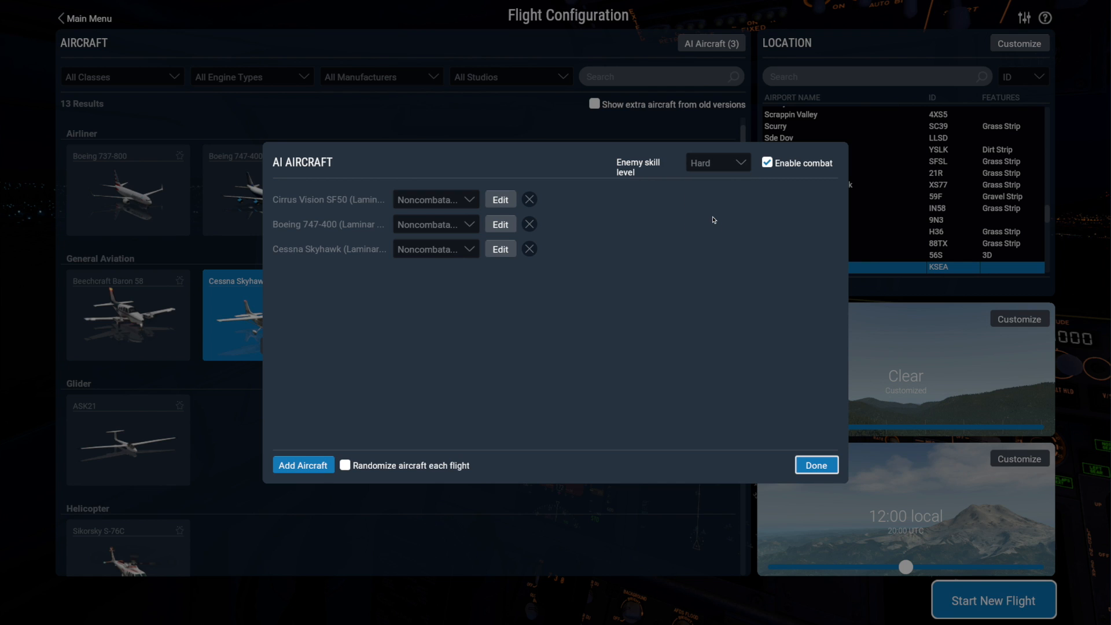
mouse_move(453, 198)
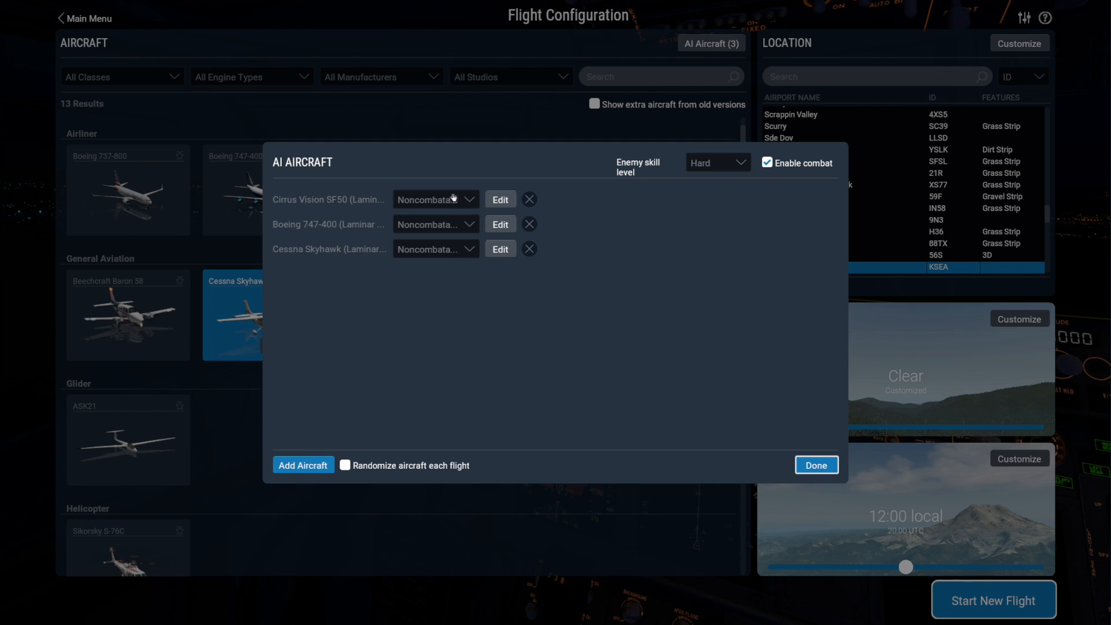
Step: Set the Cirrus Vision SF50 to Friend and the Boeing 747-400 to Enemy
left_click(434, 199)
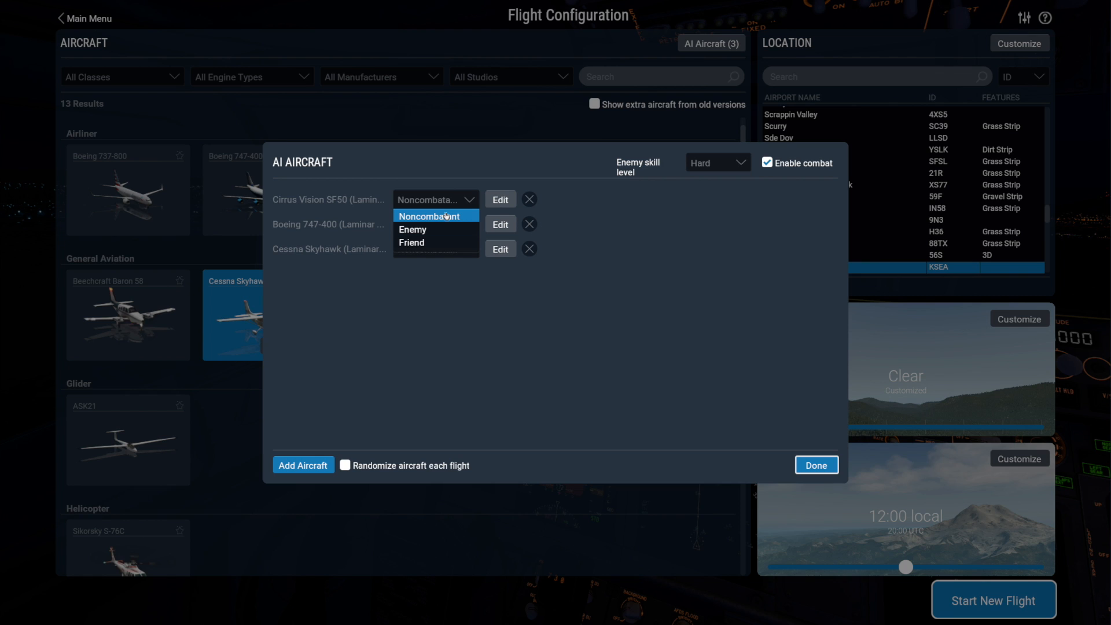
mouse_move(416, 242)
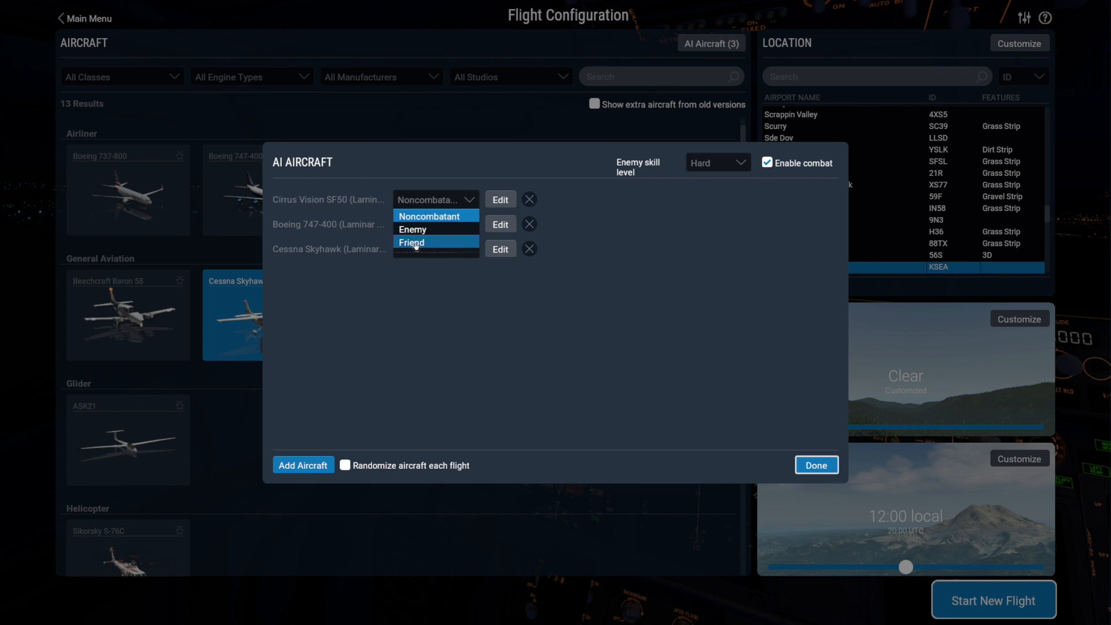
left_click(411, 242)
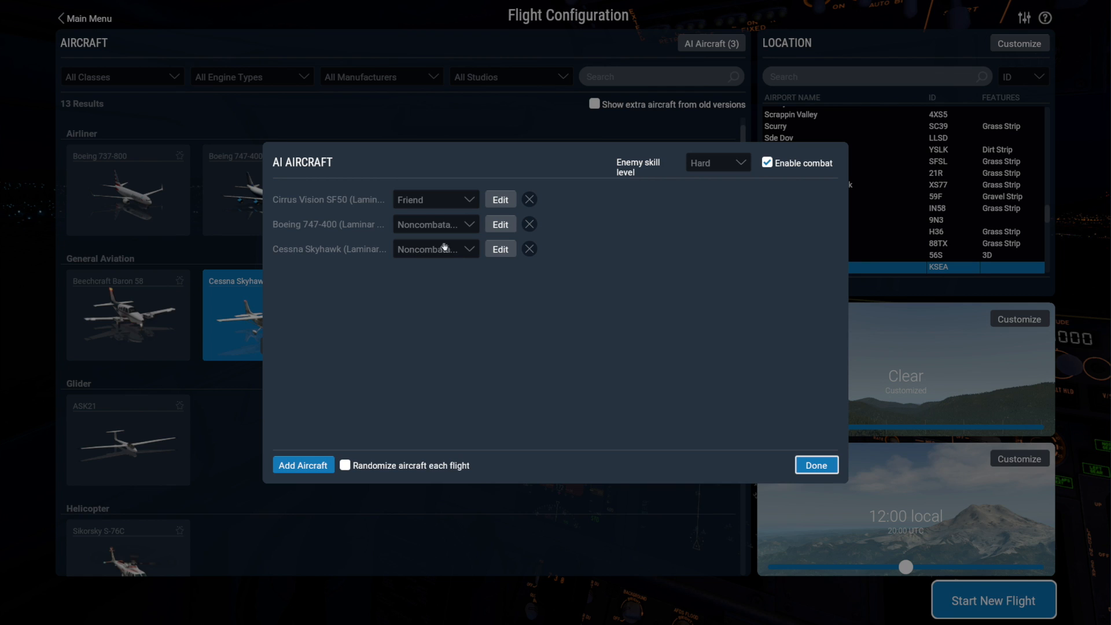
left_click(436, 224)
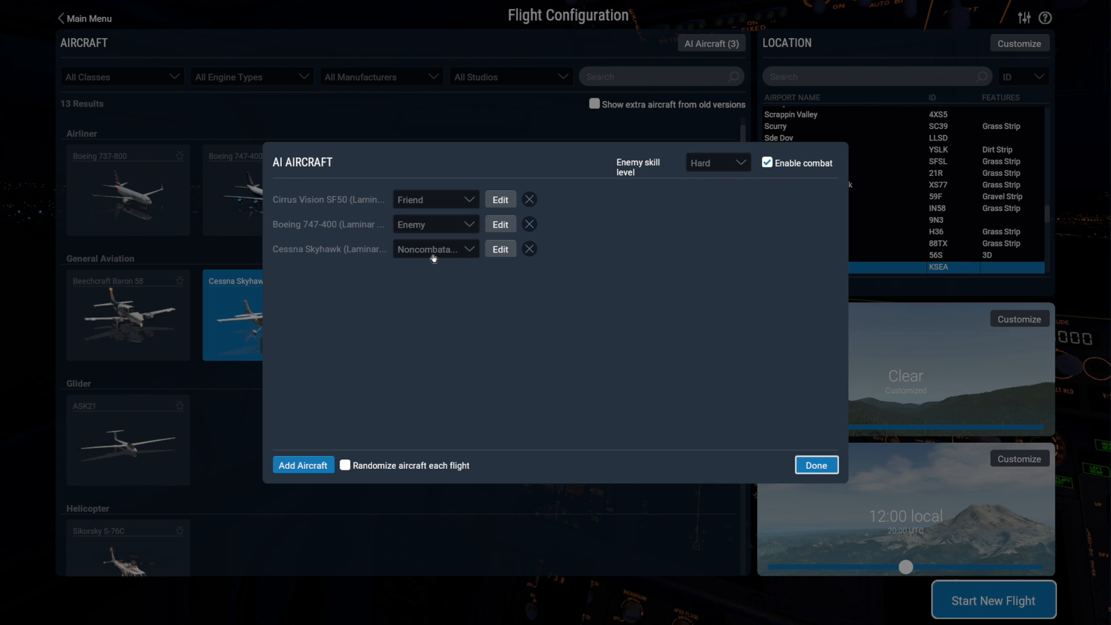
mouse_move(501, 308)
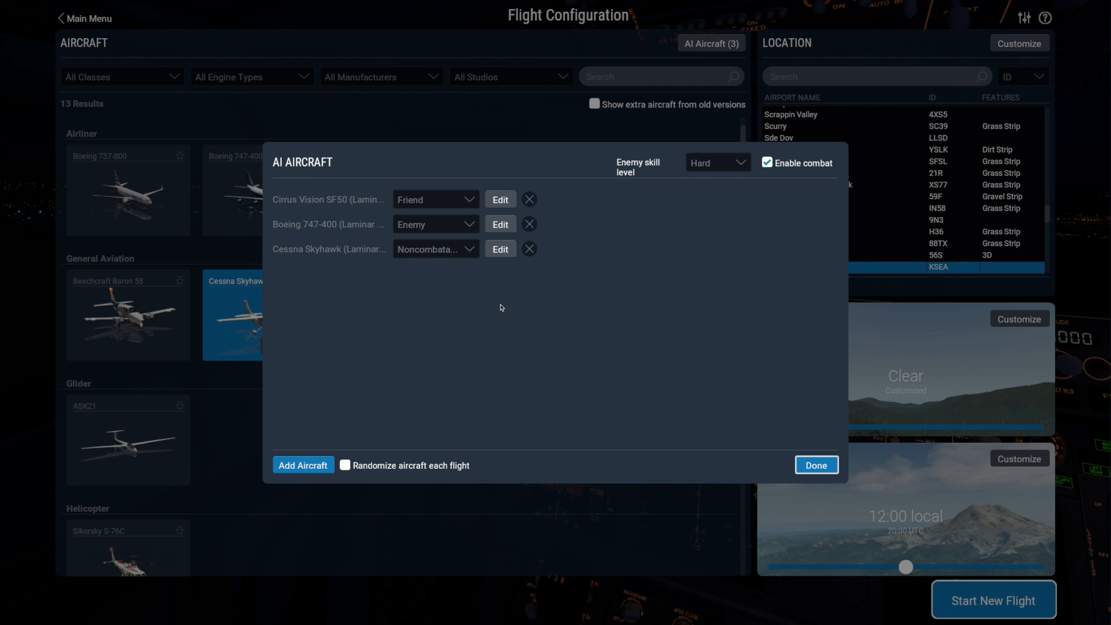
mouse_move(506, 308)
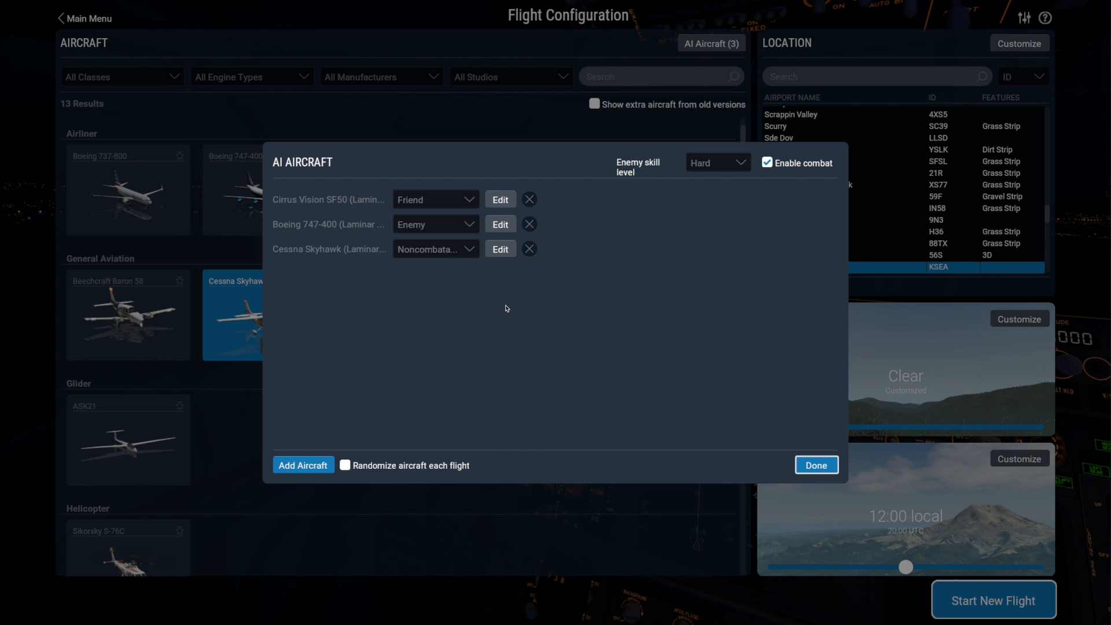